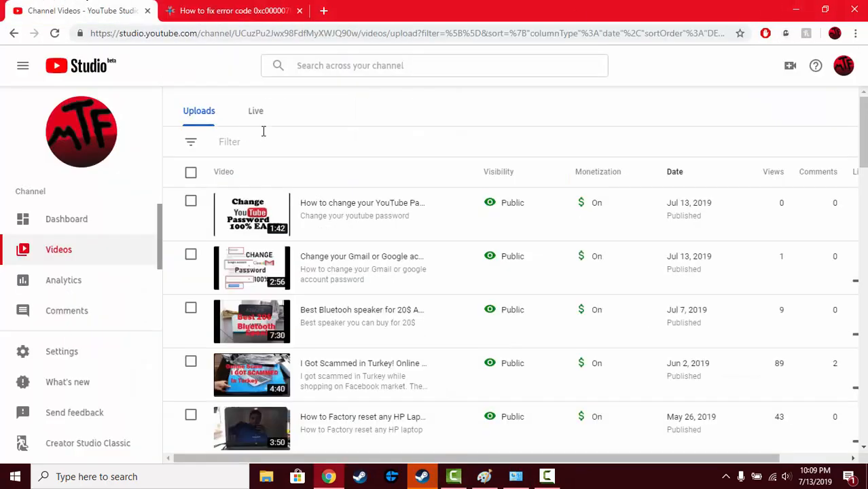
{"action": "mouse_move", "coordinate": [466, 168]}
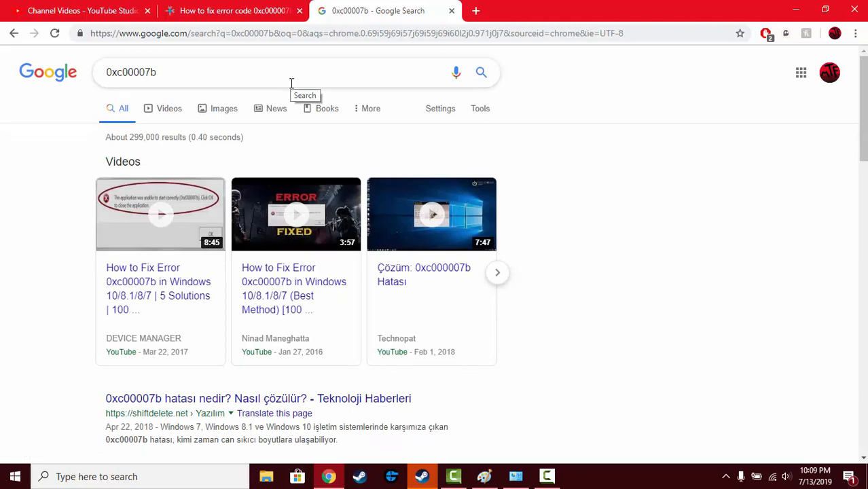
{"action": "mouse_move", "coordinate": [294, 92]}
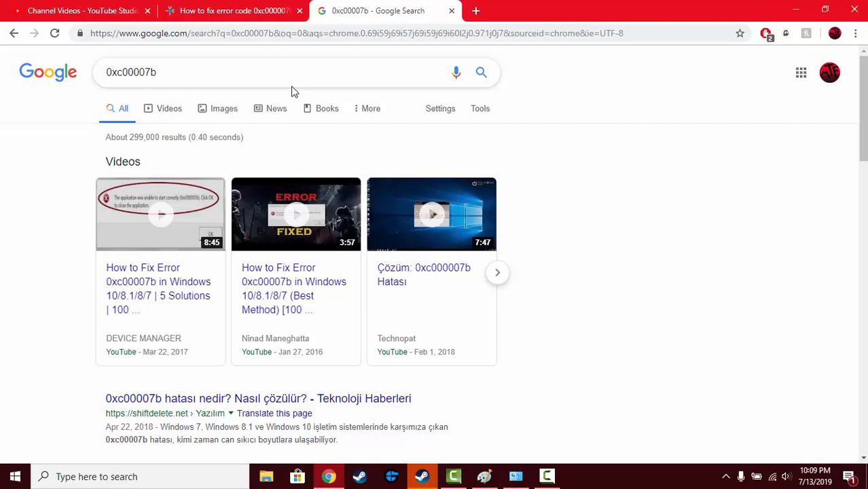
{"action": "scroll", "scroll_direction": "down", "scroll_amount": 3}
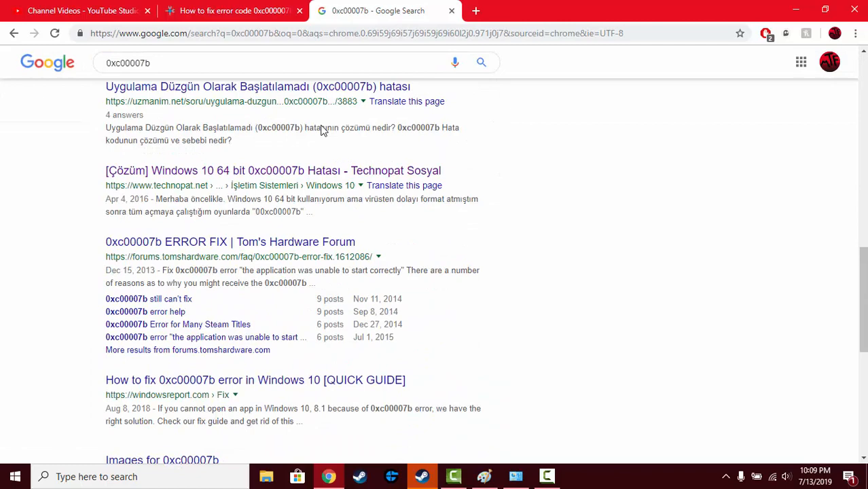
{"action": "scroll", "scroll_direction": "down", "scroll_amount": 3}
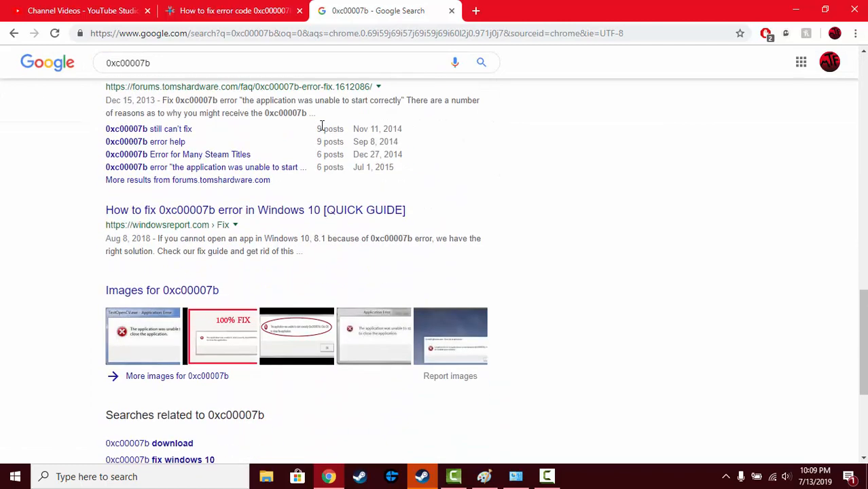
{"action": "scroll", "scroll_direction": "down", "scroll_amount": 3}
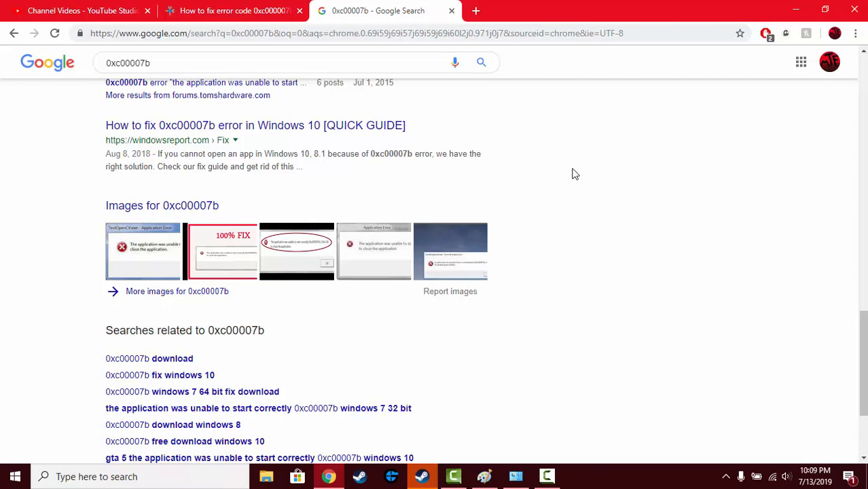
{"action": "mouse_move", "coordinate": [477, 132]}
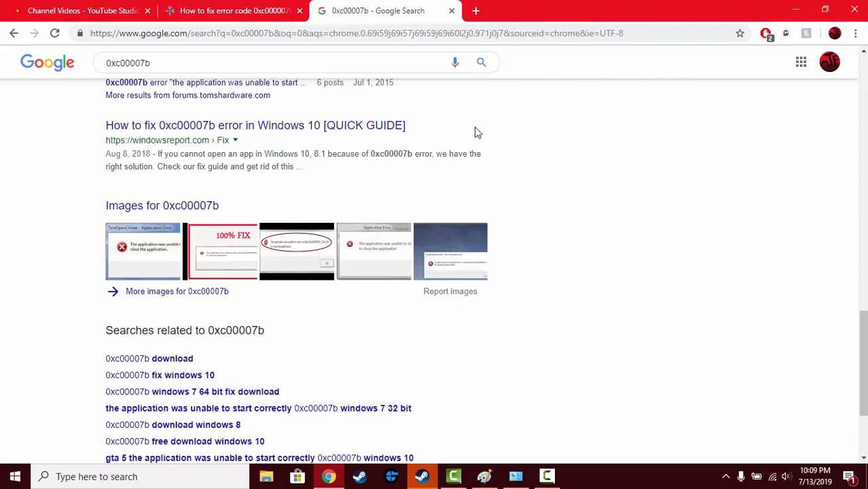
{"action": "mouse_move", "coordinate": [234, 10]}
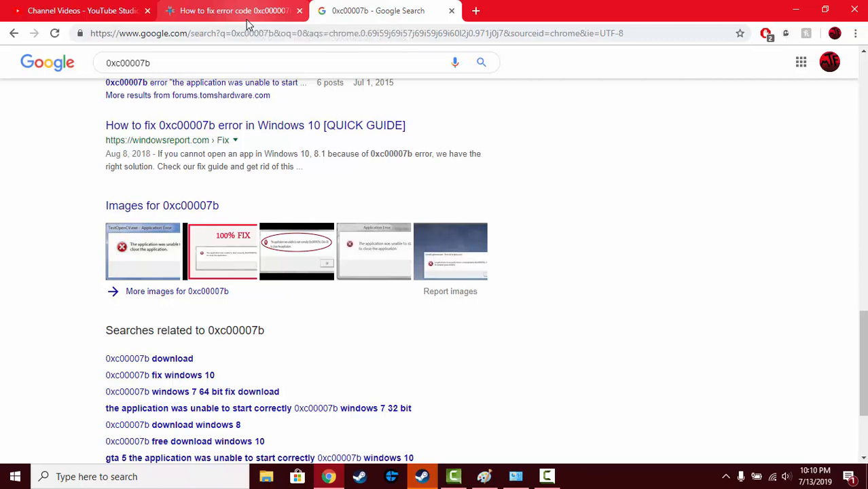
{"action": "mouse_move", "coordinate": [343, 391]}
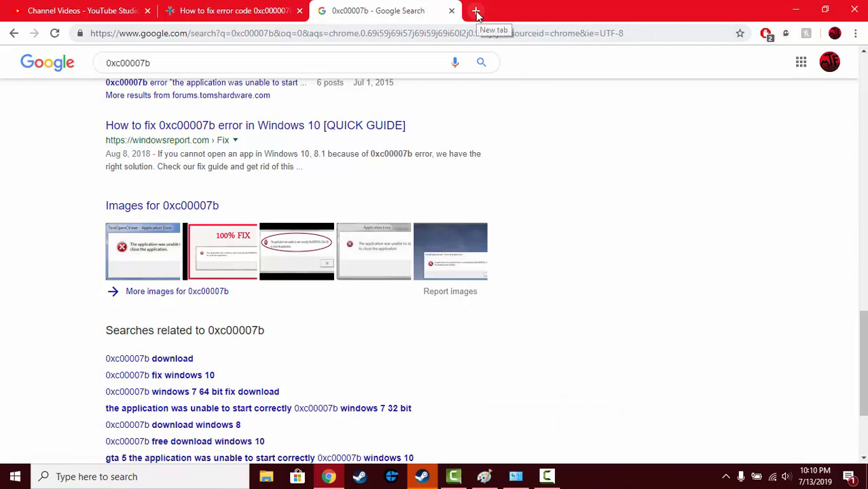
{"action": "mouse_move", "coordinate": [476, 13]}
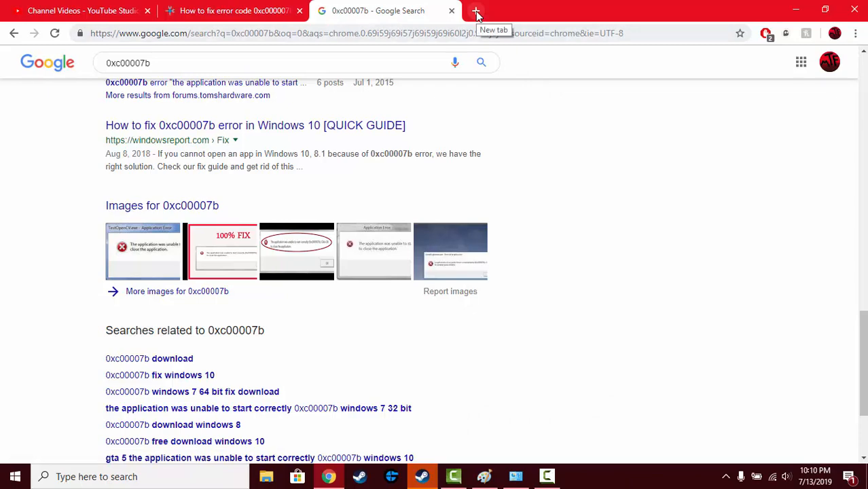
- Search for the Visual C++ 2017 redistributable in a new tab and open Microsoft's latest supported downloads article
{"action": "left_click", "coordinate": [477, 10]}
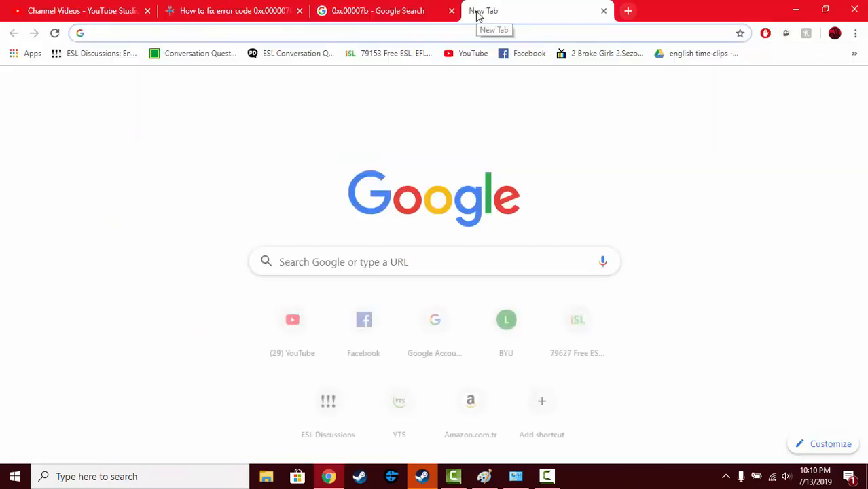
{"action": "type", "text": "microsoft.com"}
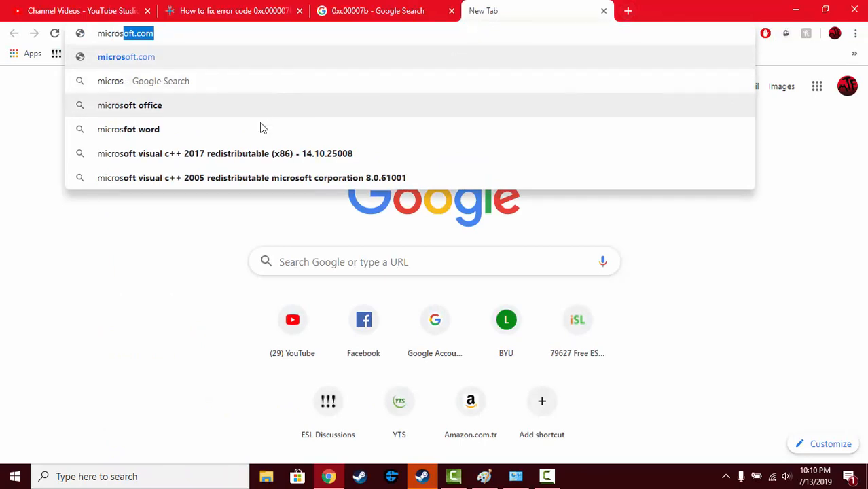
{"action": "left_click", "coordinate": [238, 153]}
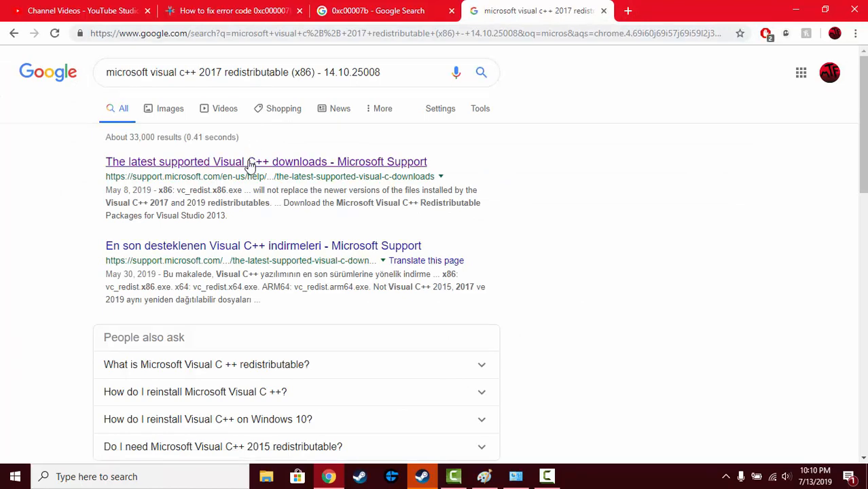
{"action": "left_click", "coordinate": [267, 162]}
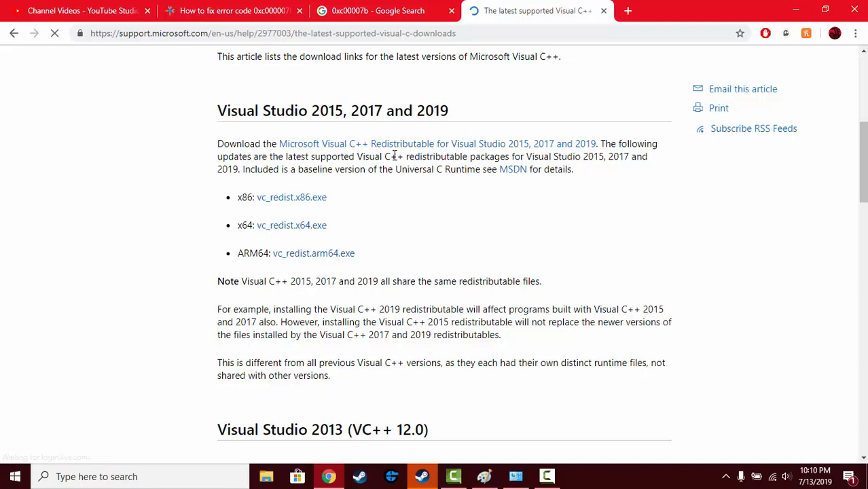
- Scroll through the article's vc_redist download links
{"action": "scroll", "scroll_direction": "down", "scroll_amount": 3}
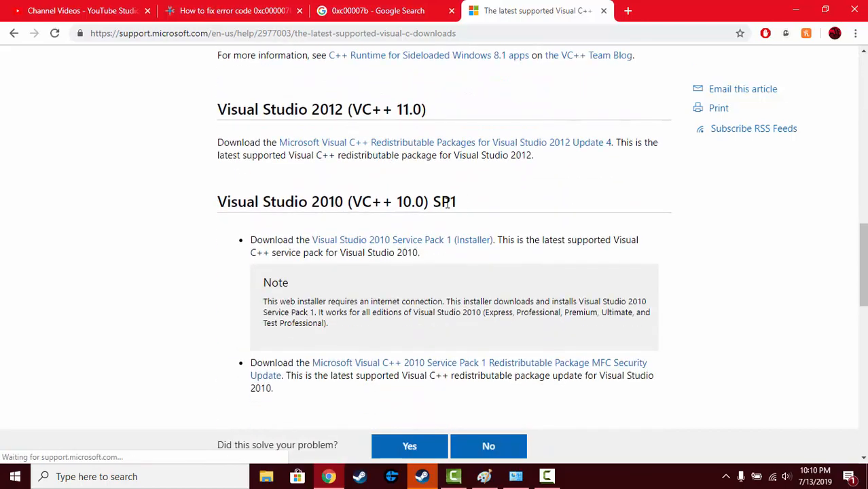
{"action": "scroll", "scroll_direction": "up", "scroll_amount": 3}
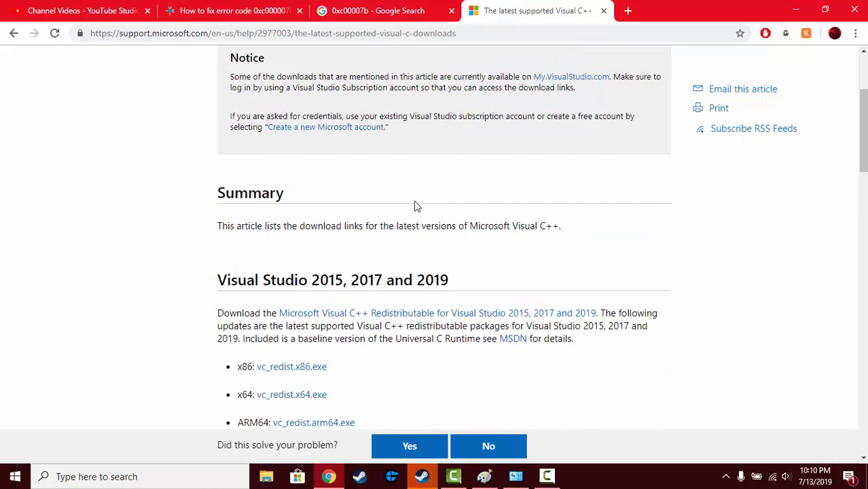
{"action": "scroll", "scroll_direction": "down", "scroll_amount": 3}
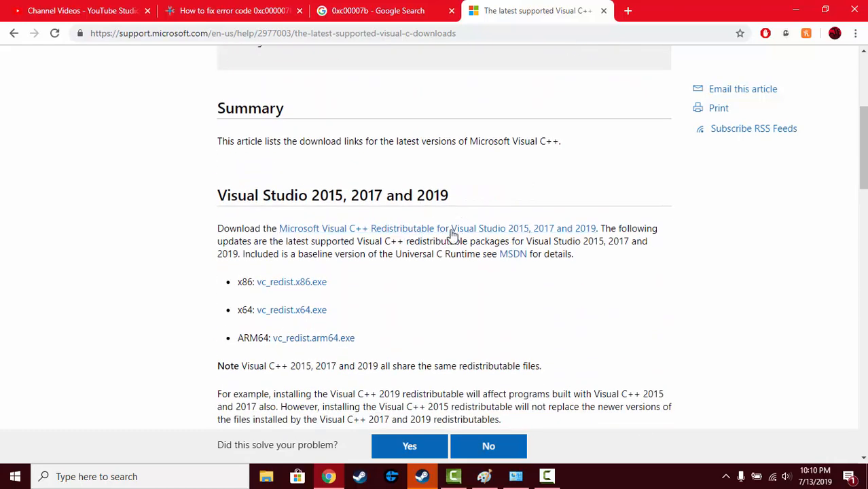
{"action": "mouse_move", "coordinate": [459, 342]}
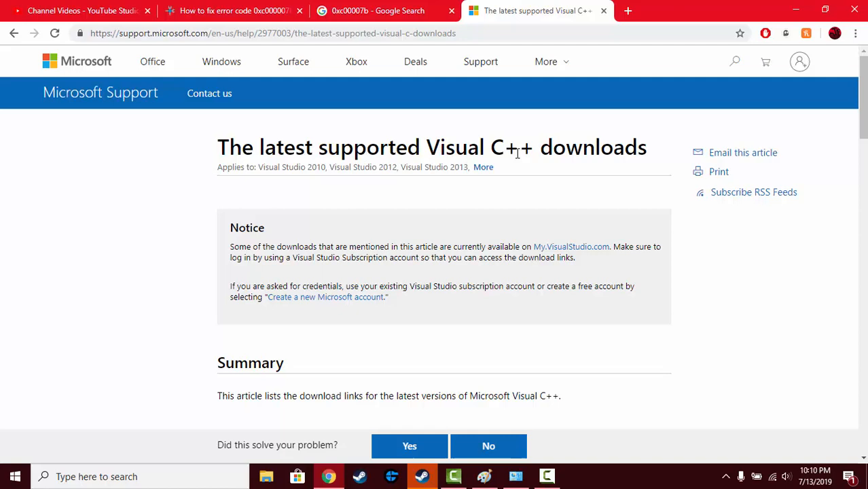
{"action": "scroll", "scroll_direction": "down", "scroll_amount": 3}
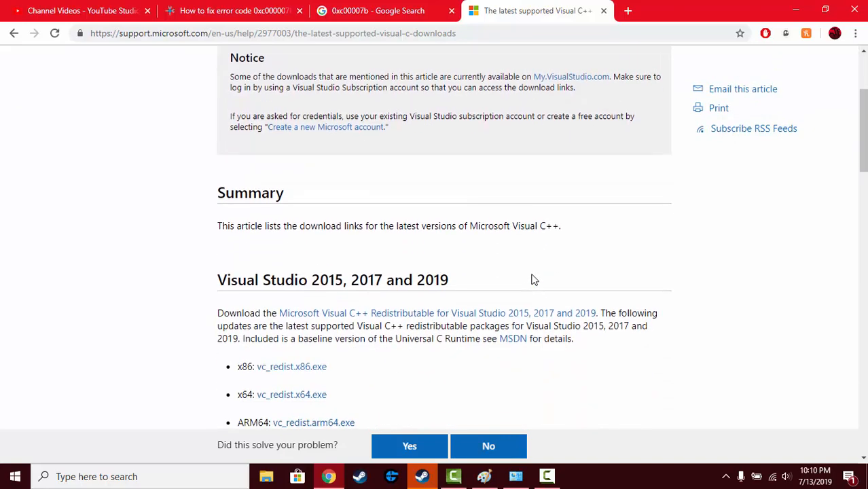
{"action": "scroll", "scroll_direction": "down", "scroll_amount": 3}
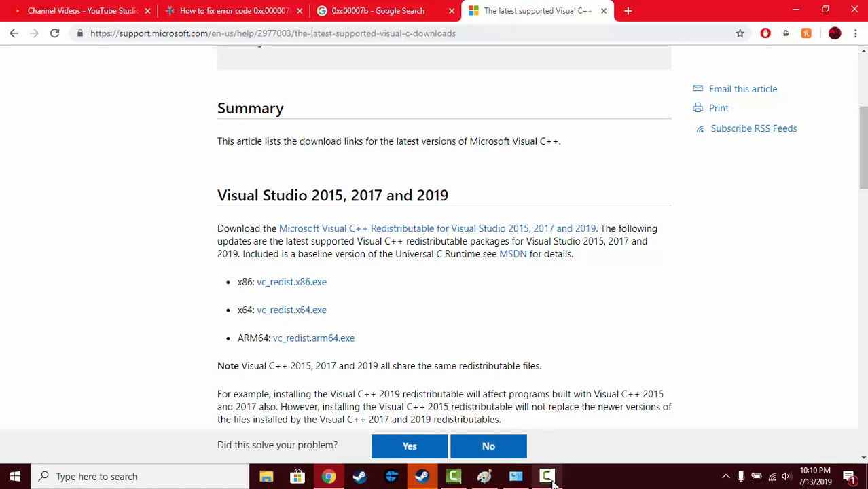
{"action": "left_click", "coordinate": [547, 476]}
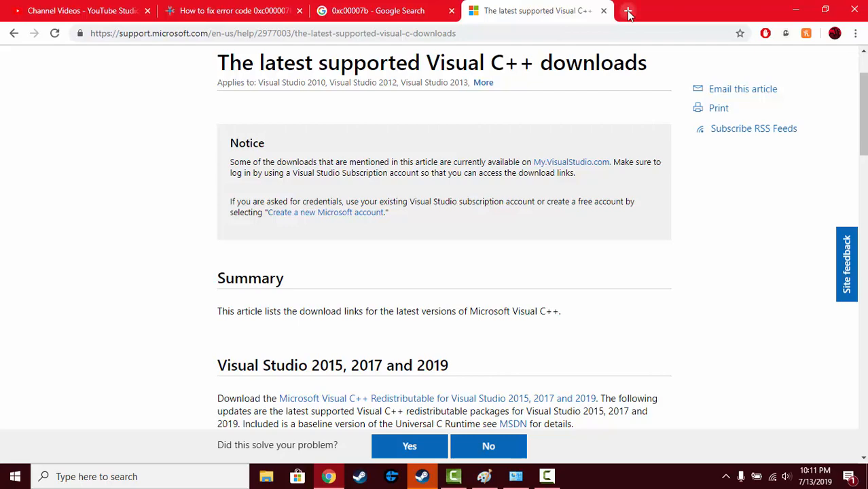
- Open Microsoft's Download .NET Framework 4.7.2 page in a fifth tab and scroll to other versions
{"action": "left_click", "coordinate": [628, 13]}
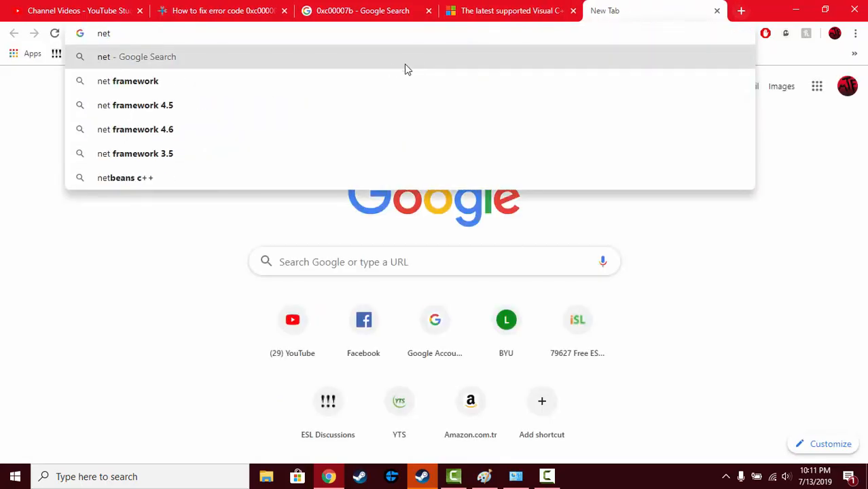
{"action": "left_click", "coordinate": [128, 81]}
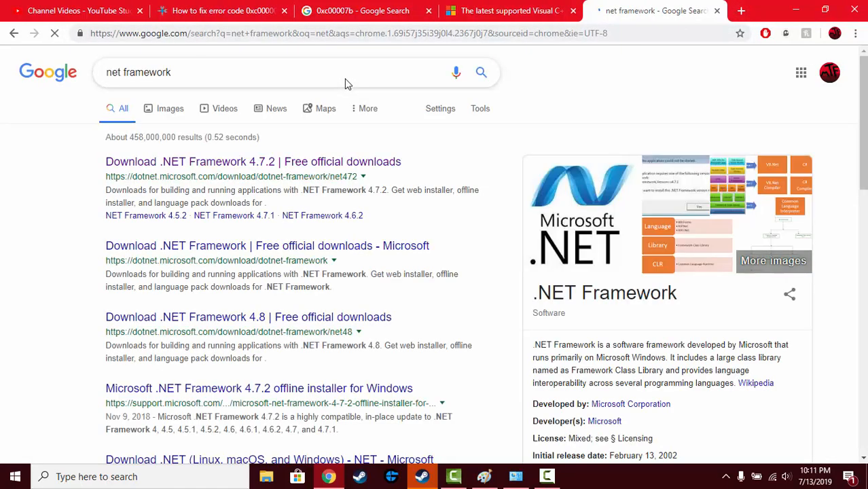
{"action": "left_click", "coordinate": [253, 162]}
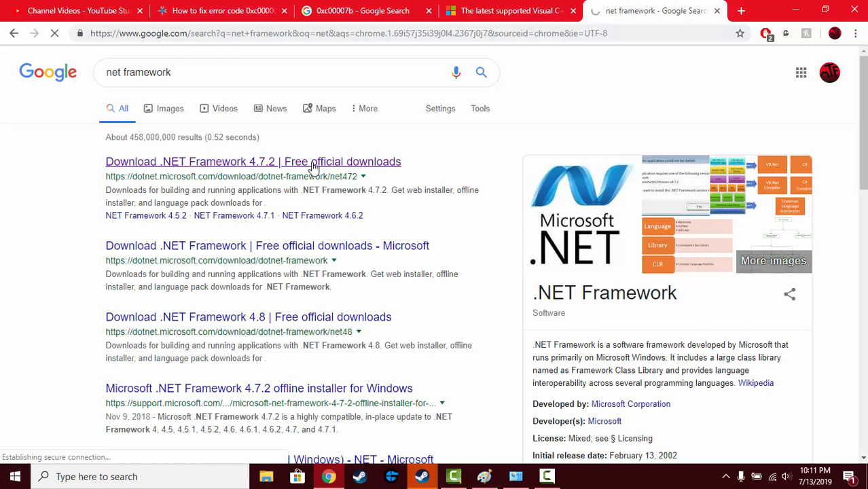
{"action": "left_click", "coordinate": [253, 161]}
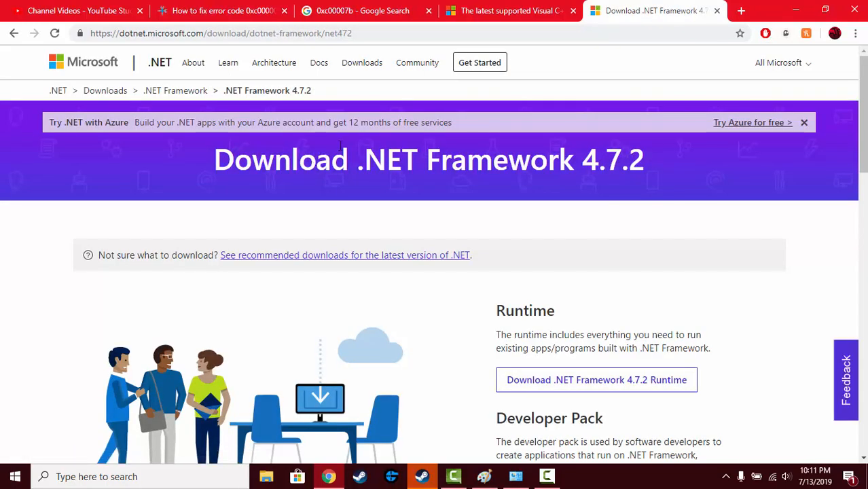
{"action": "scroll", "scroll_direction": "down", "scroll_amount": 3}
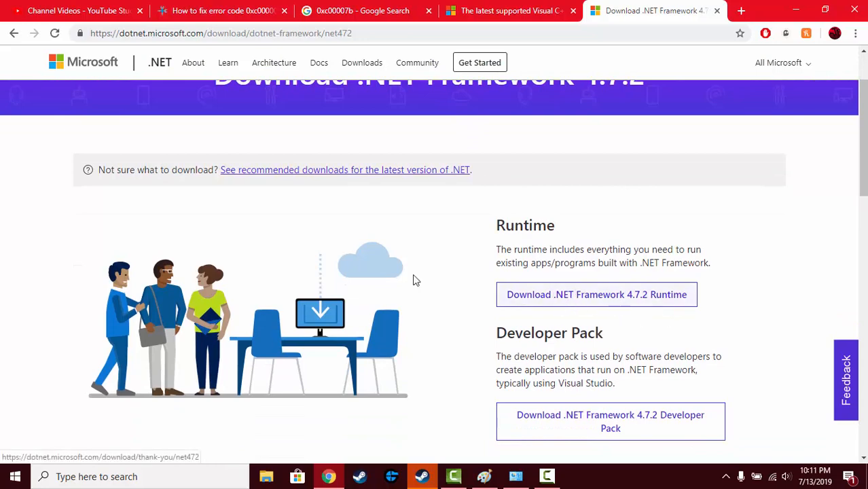
{"action": "scroll", "scroll_direction": "down", "scroll_amount": 3}
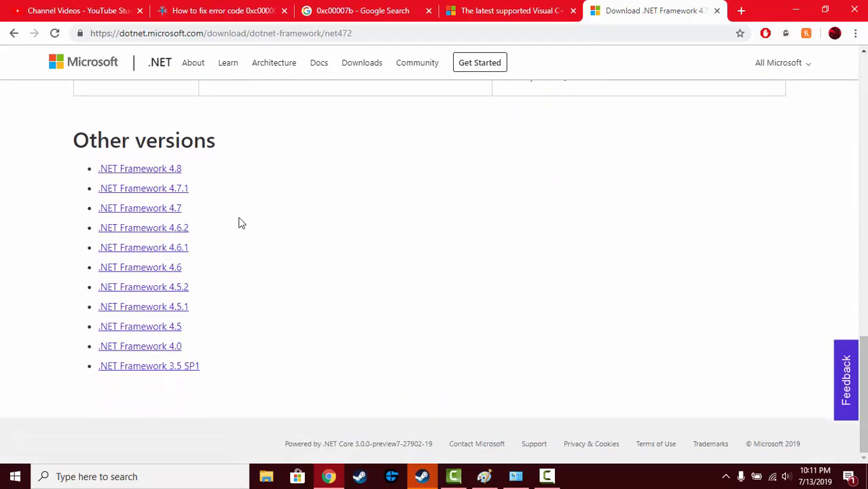
{"action": "mouse_move", "coordinate": [176, 248]}
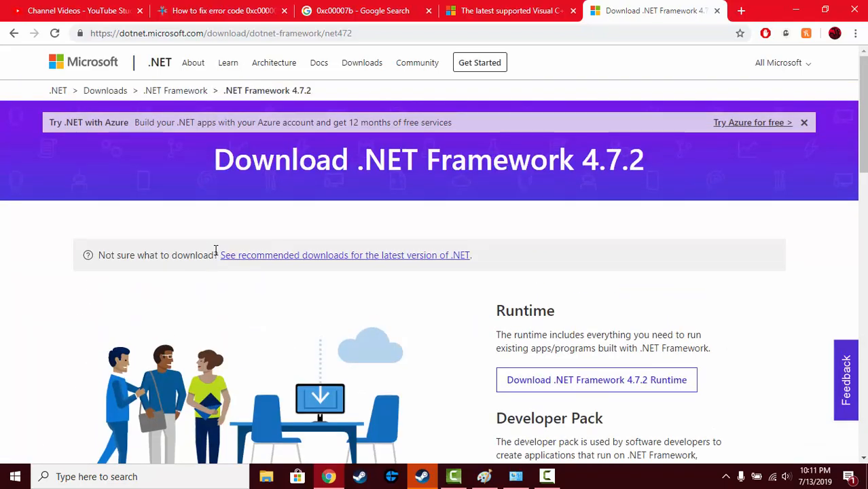
{"action": "mouse_move", "coordinate": [788, 29]}
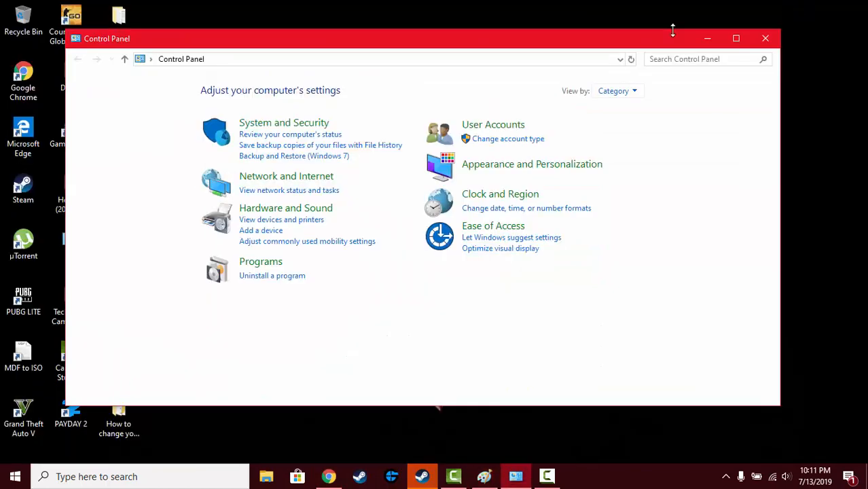
- Close Control Panel, move the PUBG LITE shortcut near the desktop top, and show its context menu
{"action": "left_click", "coordinate": [766, 38]}
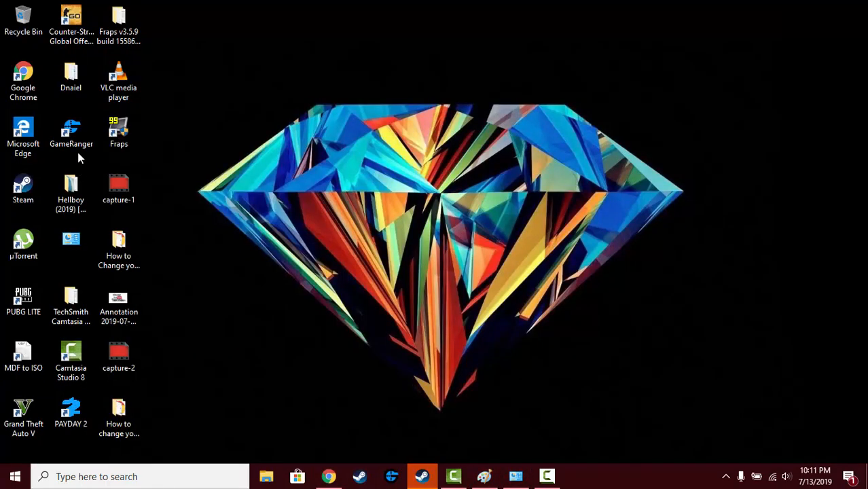
{"action": "left_click_drag", "start_coordinate": [23, 299], "coordinate": [206, 88]}
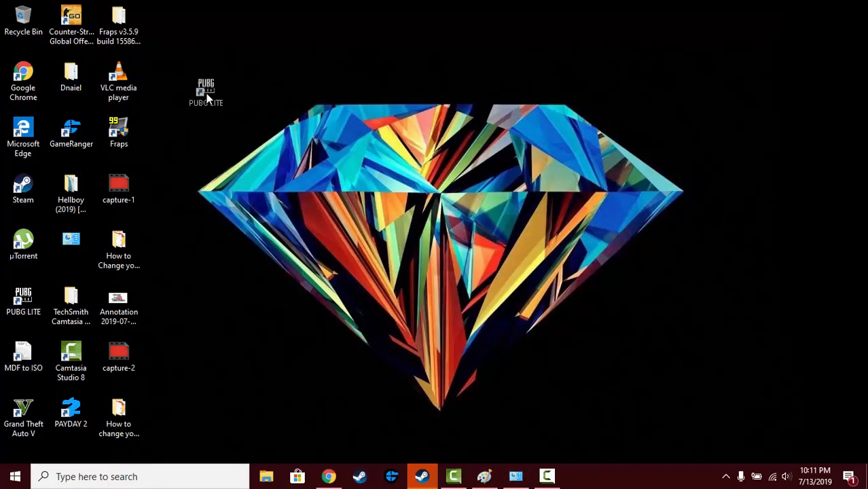
{"action": "left_click_drag", "start_coordinate": [206, 89], "coordinate": [214, 77]}
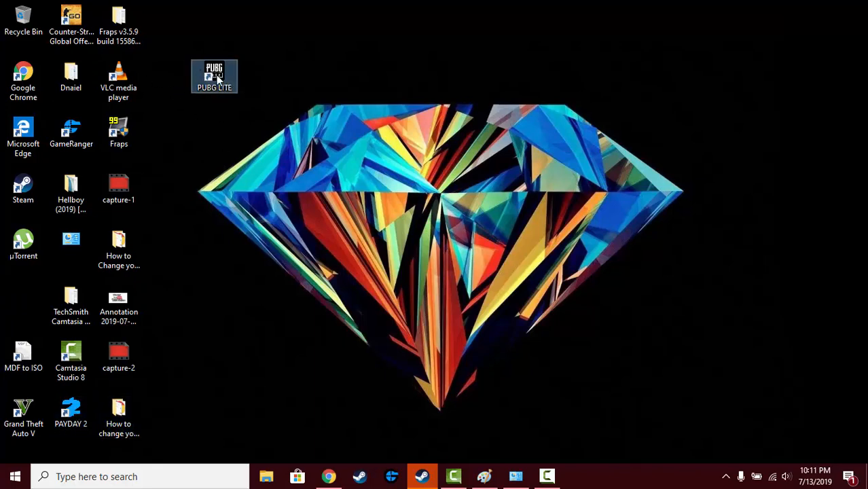
{"action": "right_click", "coordinate": [215, 76]}
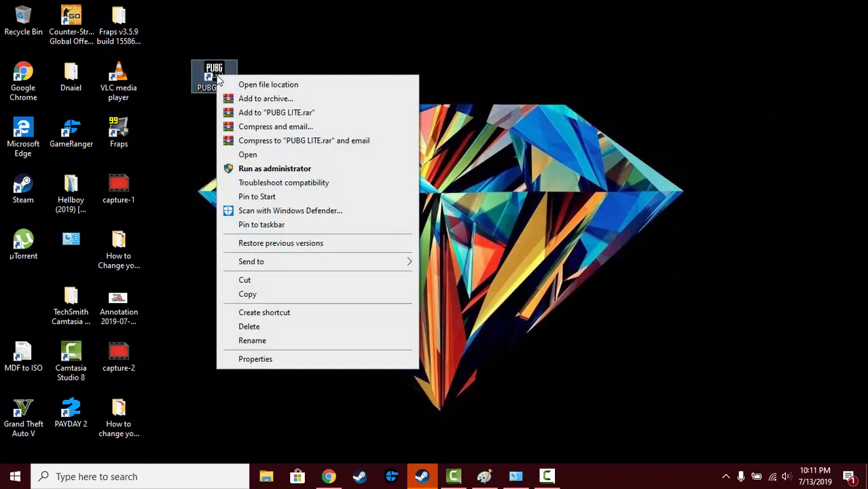
{"action": "mouse_move", "coordinate": [271, 363]}
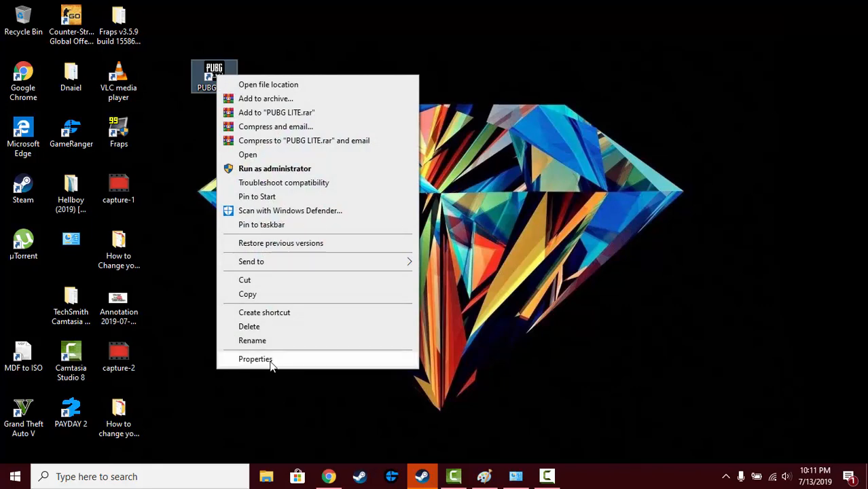
- Set PUBG LITE's shortcut to run in Windows 8 compatibility mode and as administrator
{"action": "left_click", "coordinate": [255, 359]}
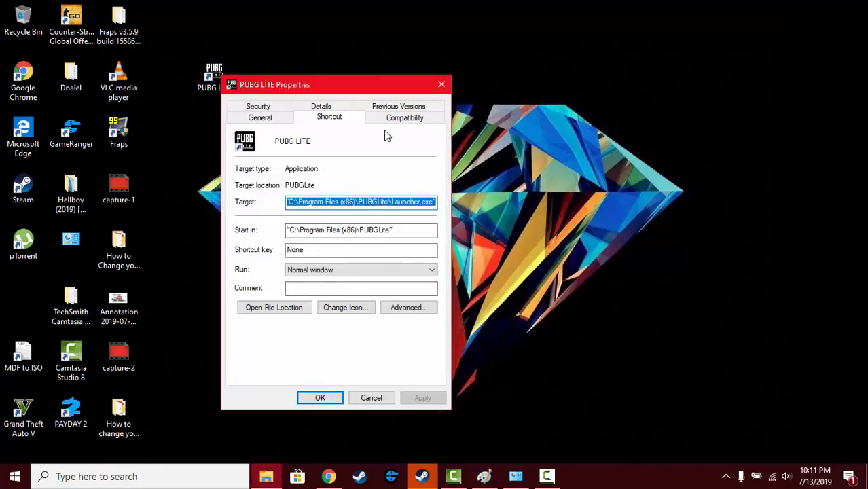
{"action": "left_click", "coordinate": [405, 116]}
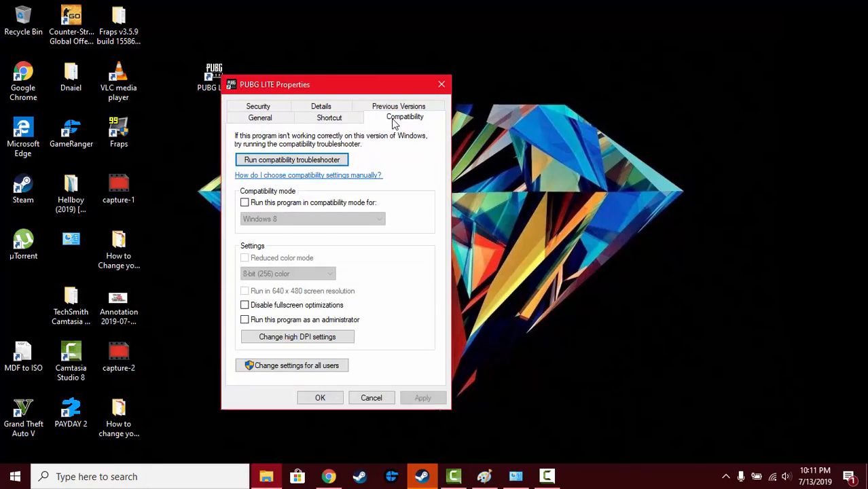
{"action": "mouse_move", "coordinate": [441, 148]}
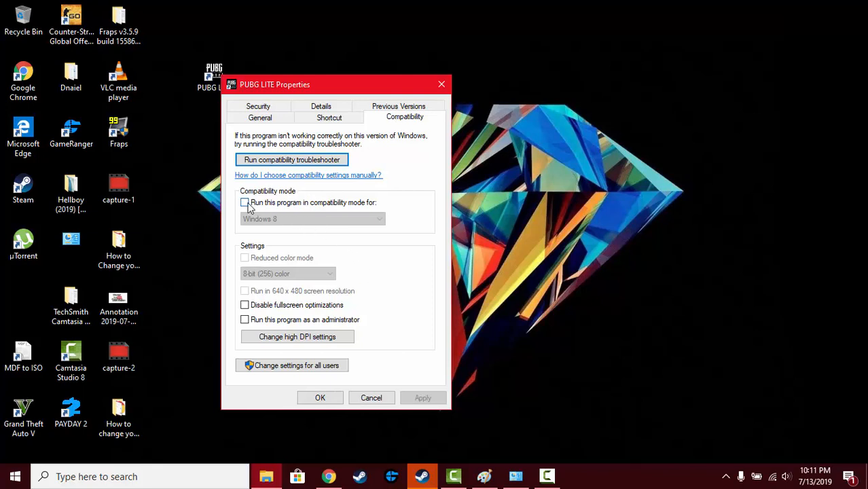
{"action": "left_click", "coordinate": [244, 203]}
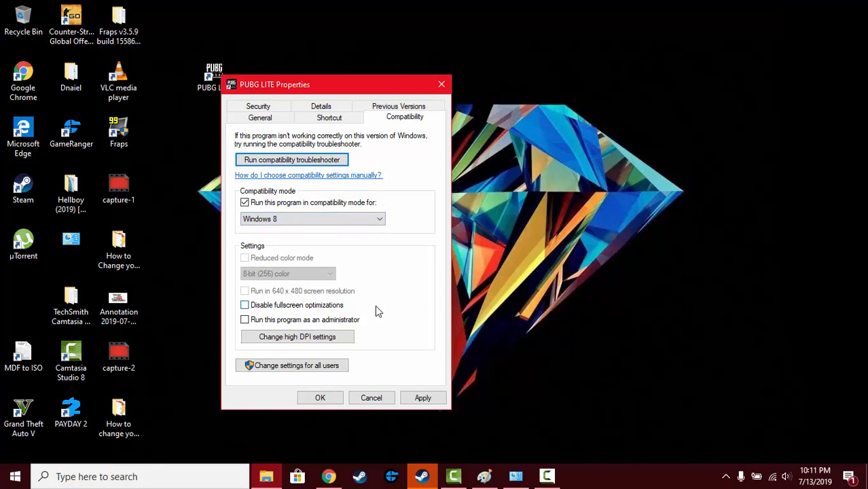
{"action": "left_click", "coordinate": [244, 320]}
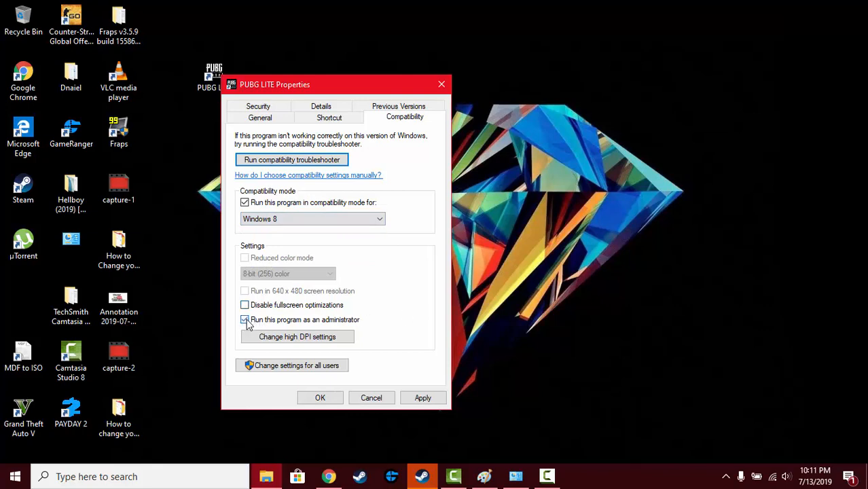
{"action": "left_click", "coordinate": [244, 319]}
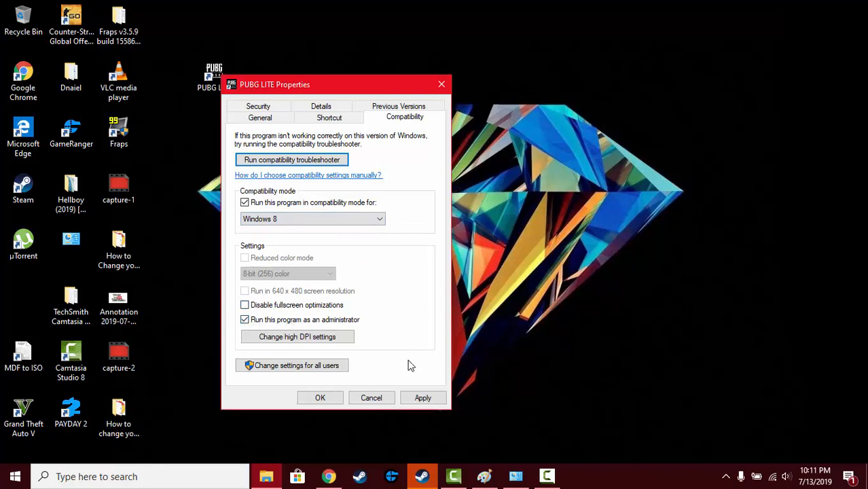
{"action": "mouse_move", "coordinate": [417, 373]}
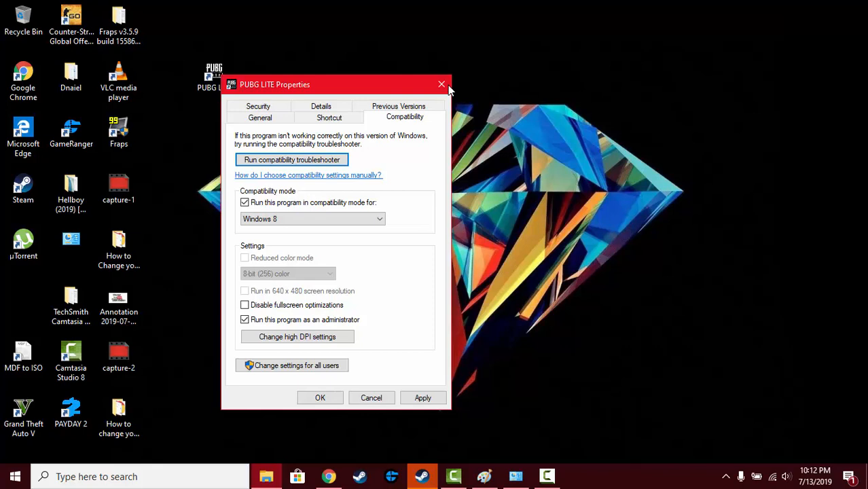
{"action": "mouse_move", "coordinate": [441, 85]}
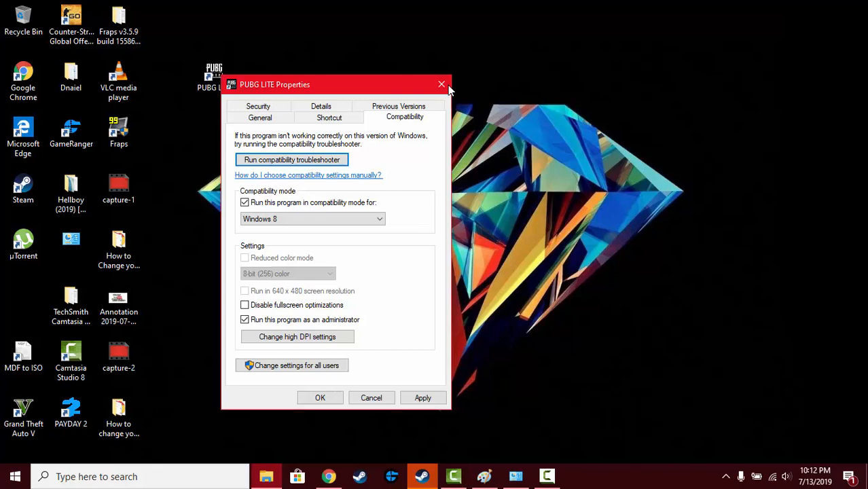
{"action": "left_click", "coordinate": [441, 84]}
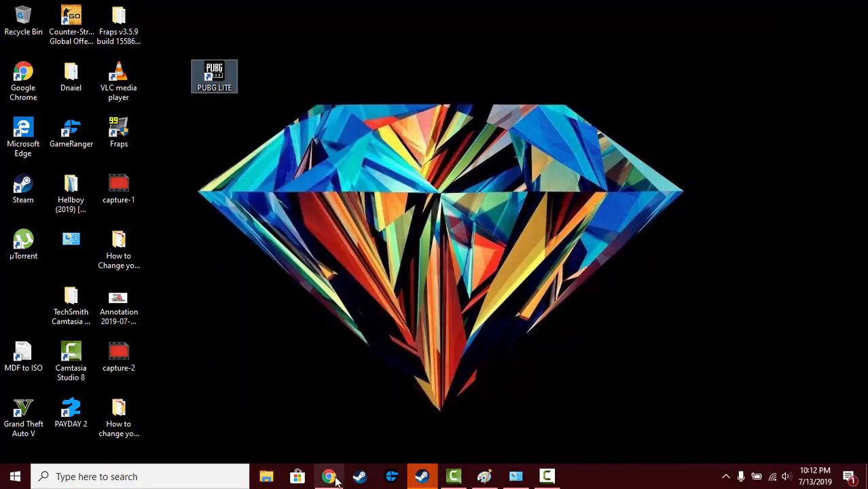
{"action": "mouse_move", "coordinate": [329, 476]}
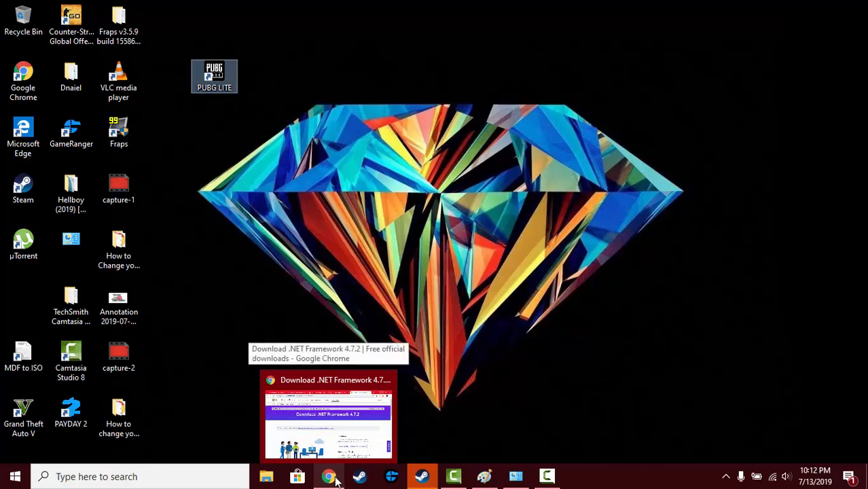
- Restore Chrome from the taskbar, showing the .NET Framework 4.7.2 download page
{"action": "left_click", "coordinate": [328, 476]}
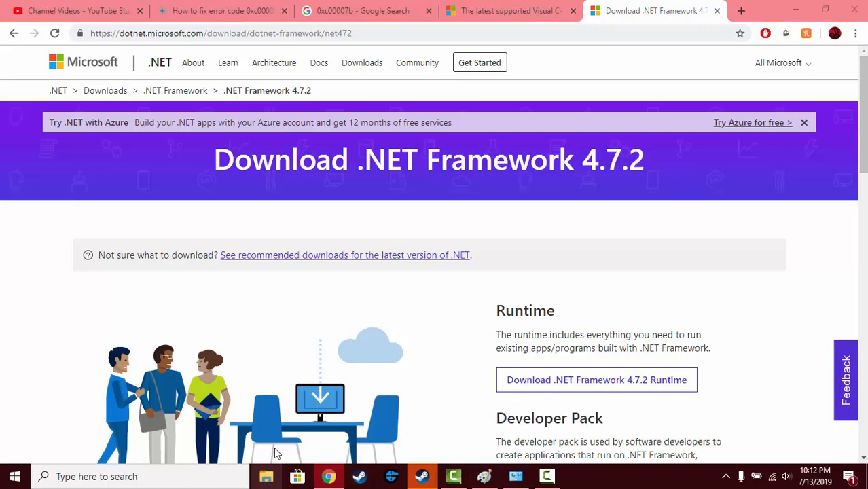
{"action": "mouse_move", "coordinate": [109, 385]}
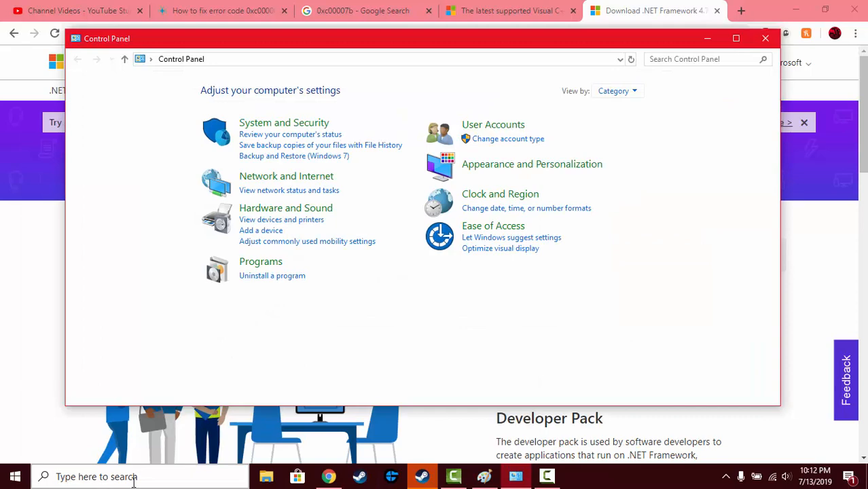
- Review the installed Visual C++ redistributables, 2005 through 2015-2019, in Control Panel's programs list
{"action": "left_click", "coordinate": [272, 275]}
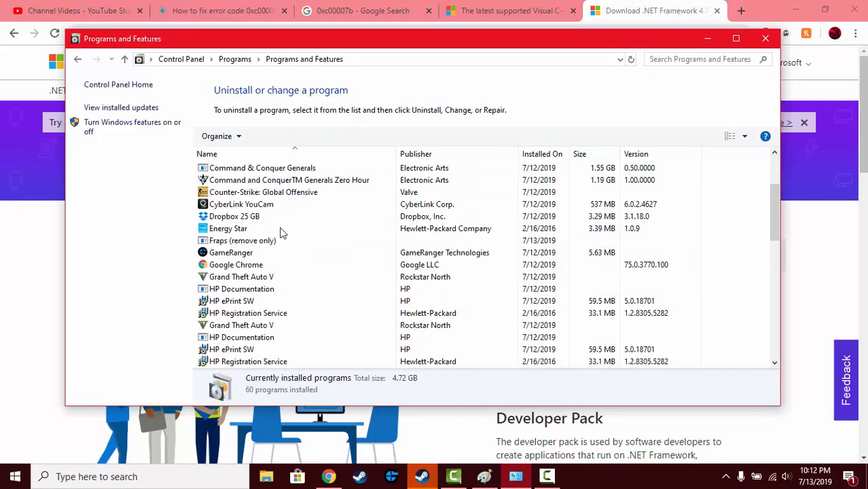
{"action": "scroll", "scroll_direction": "down", "scroll_amount": 3}
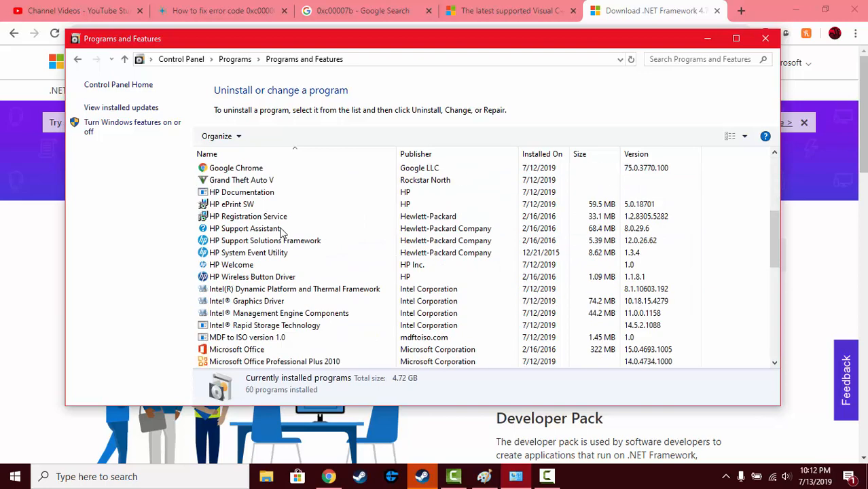
{"action": "scroll", "scroll_direction": "down", "scroll_amount": 3}
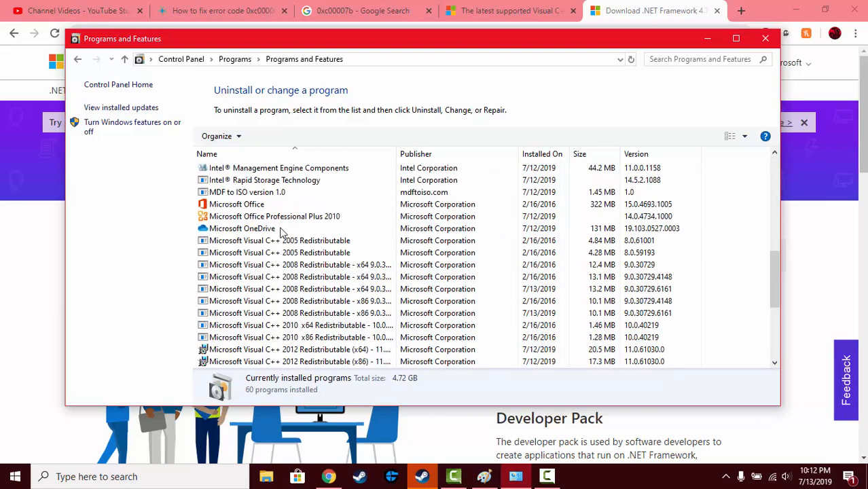
{"action": "scroll", "scroll_direction": "down", "scroll_amount": 3}
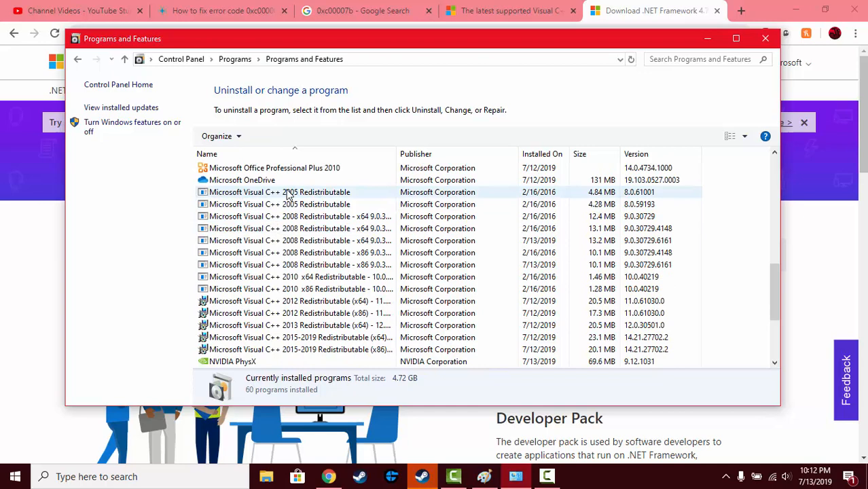
{"action": "left_click", "coordinate": [279, 204]}
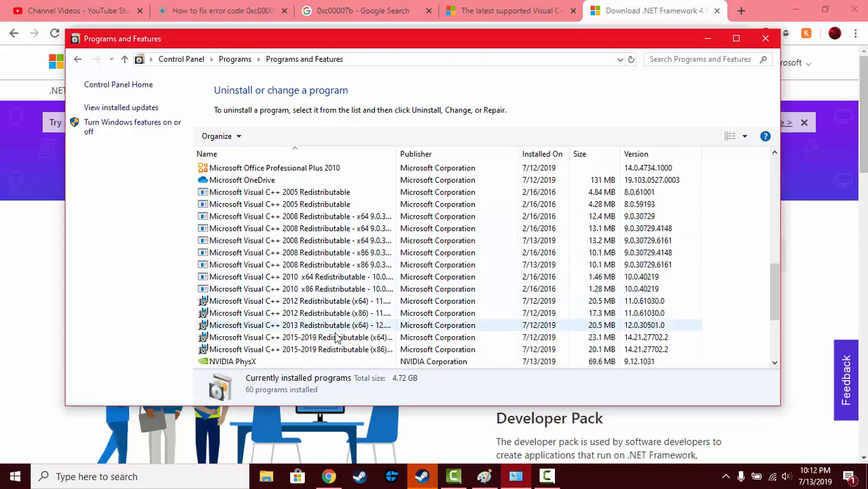
{"action": "mouse_move", "coordinate": [334, 326]}
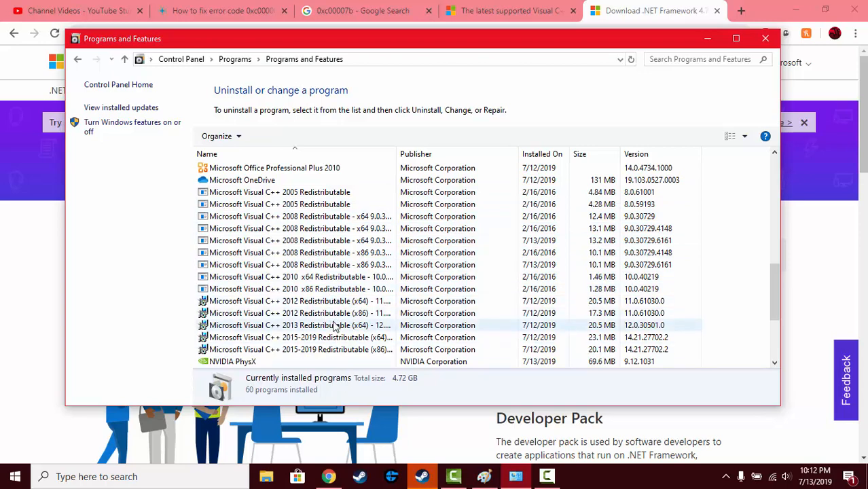
{"action": "scroll", "scroll_direction": "down", "scroll_amount": 3}
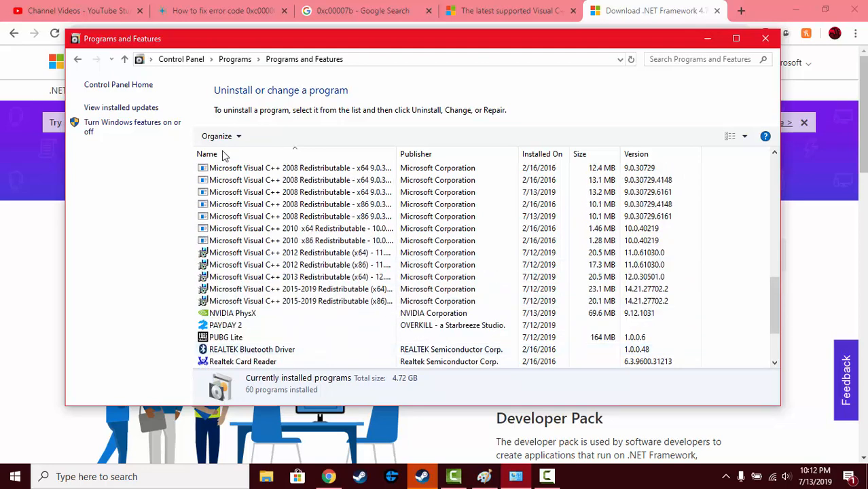
{"action": "scroll", "scroll_direction": "up", "scroll_amount": 3}
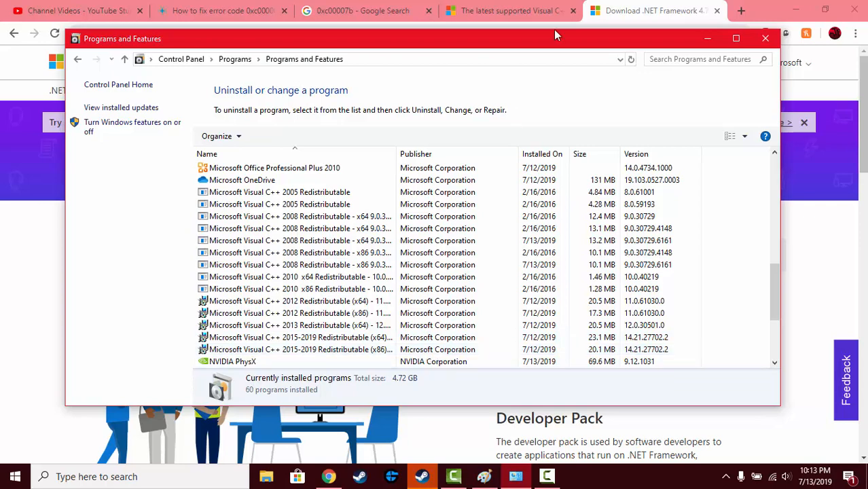
{"action": "left_click", "coordinate": [741, 10]}
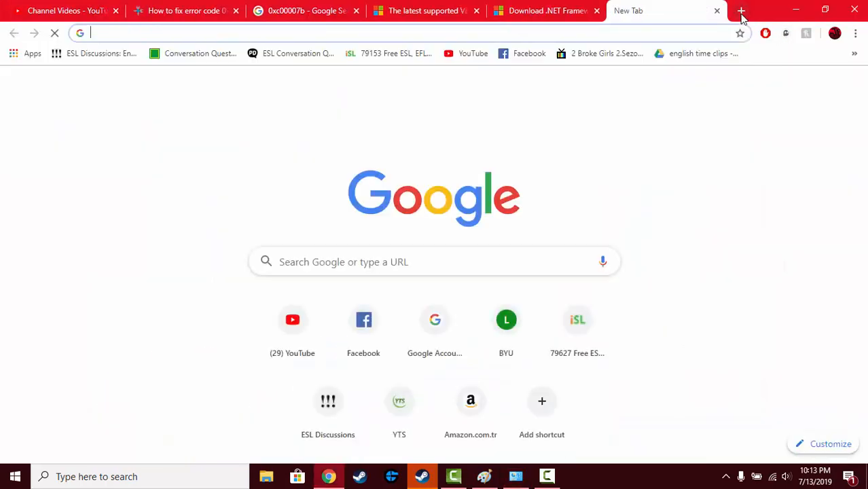
- Search for nvidia and open NVIDIA's Driver Downloads page
{"action": "type", "text": "ndivida&oq=ndivida+&aqs=chrome..69i57j0l5.1924j0j7&sourceid=chrome&ie=UTF-8"}
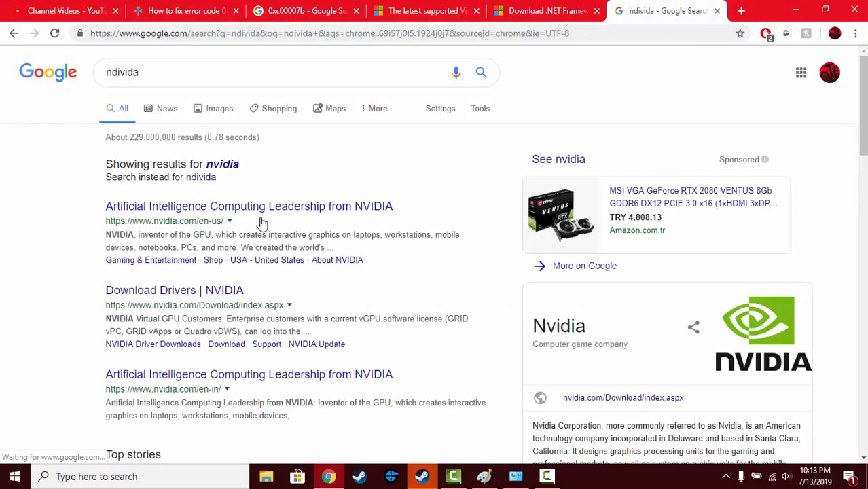
{"action": "left_click", "coordinate": [174, 290]}
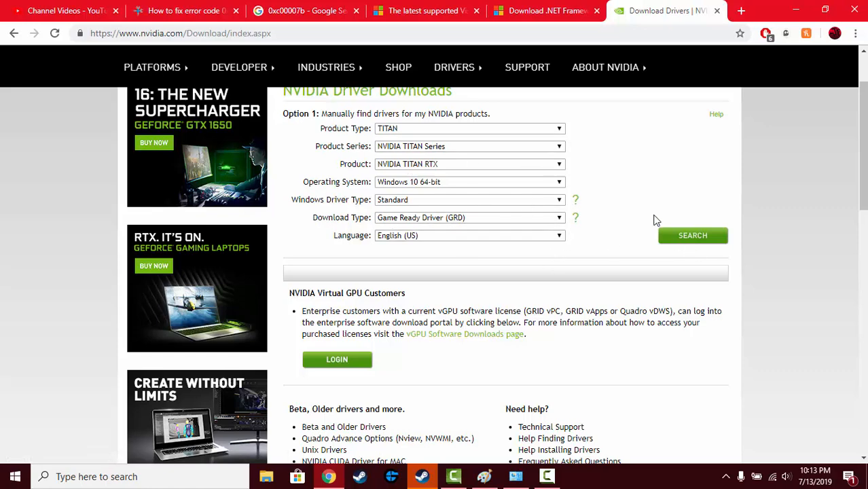
{"action": "mouse_move", "coordinate": [740, 10]}
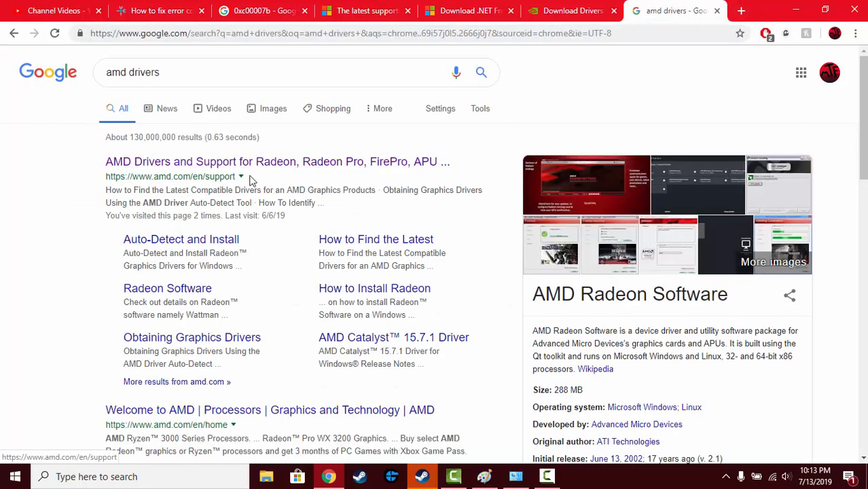
- Open AMD's Drivers and Support page and select Graphics > AMD Radeon R7 Series
{"action": "left_click", "coordinate": [277, 161]}
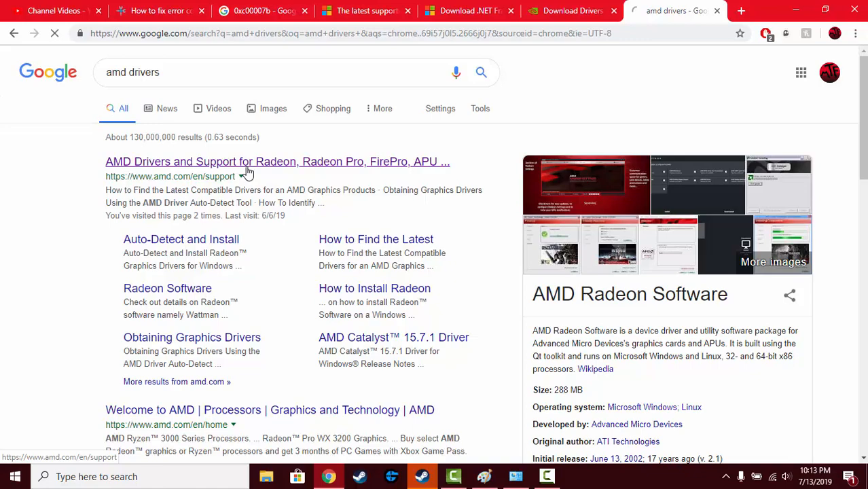
{"action": "left_click", "coordinate": [278, 161]}
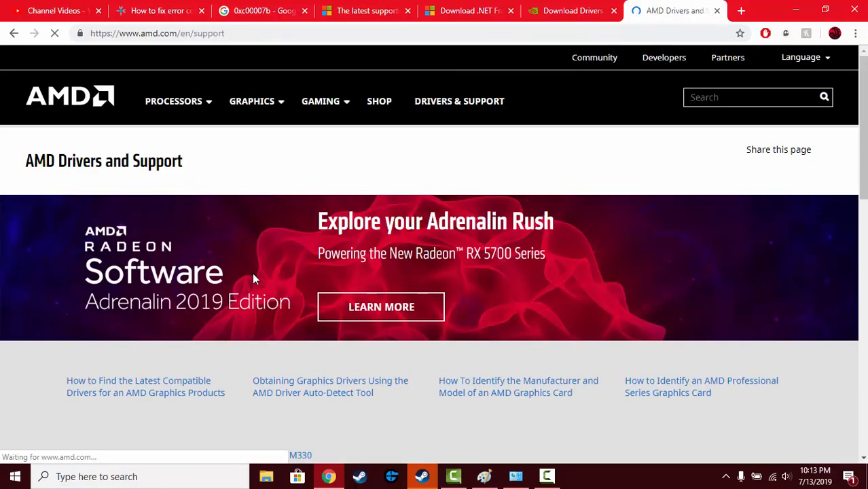
{"action": "scroll", "scroll_direction": "down", "scroll_amount": 3}
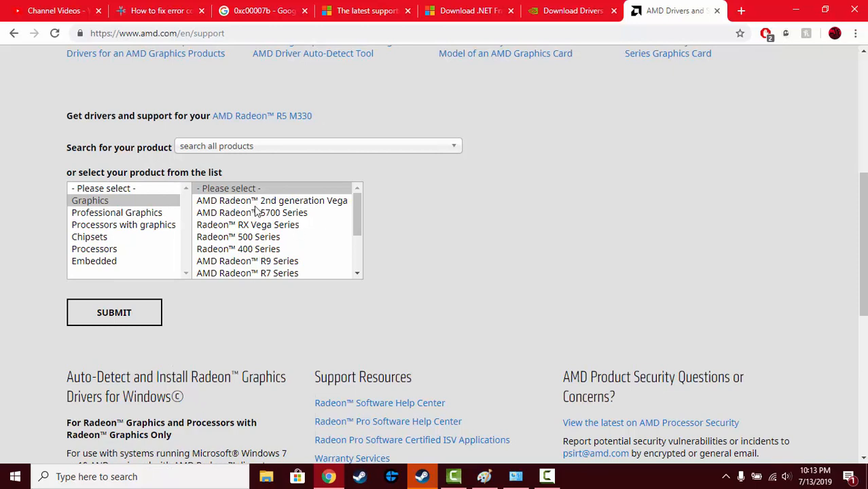
{"action": "left_click", "coordinate": [238, 248]}
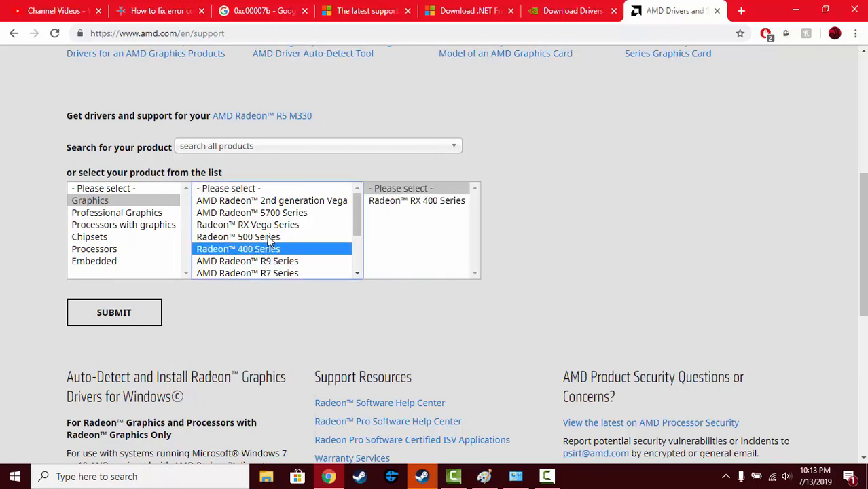
{"action": "left_click", "coordinate": [247, 272]}
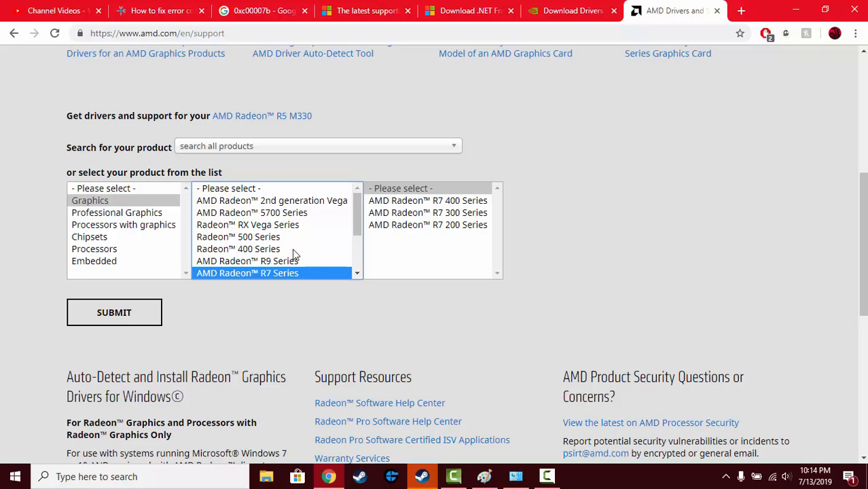
{"action": "left_click", "coordinate": [367, 10]}
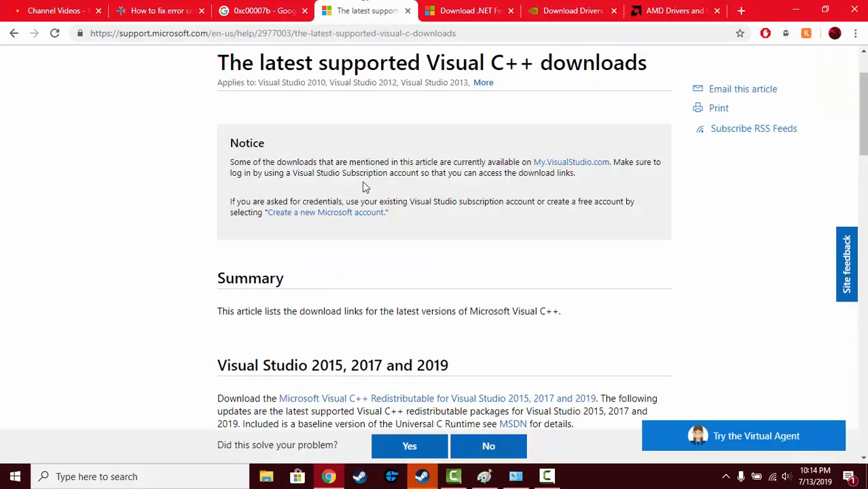
{"action": "left_click", "coordinate": [673, 10]}
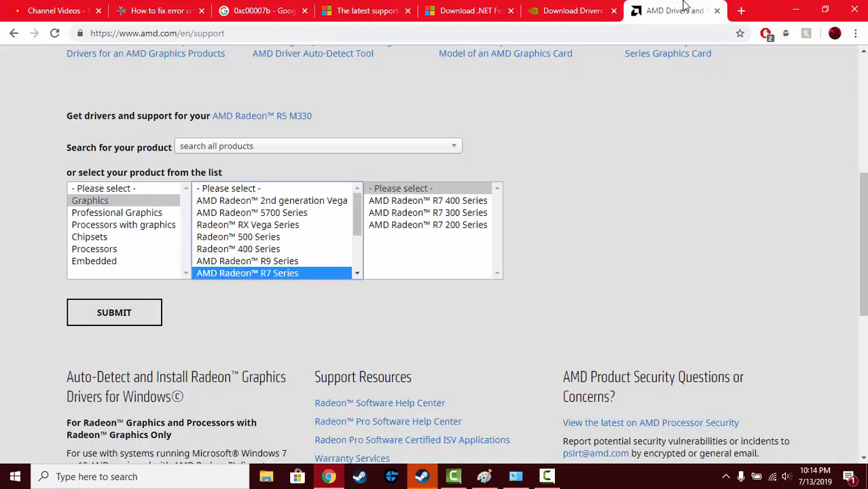